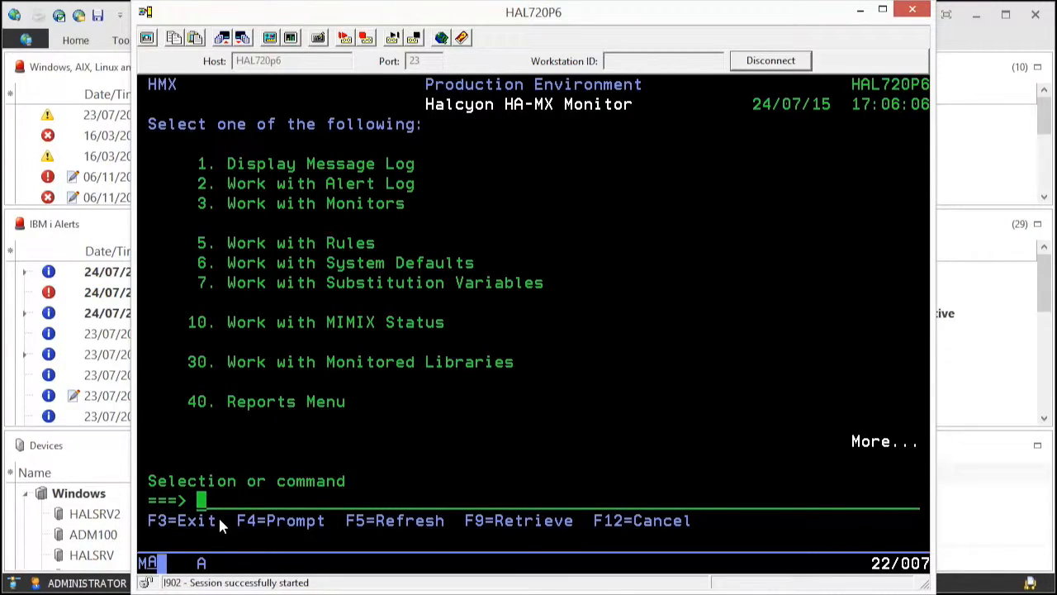
Choose menu option 5 to list the rules, expanding the Demo Rule Group's eight rules
{"action": "type", "text": "5"}
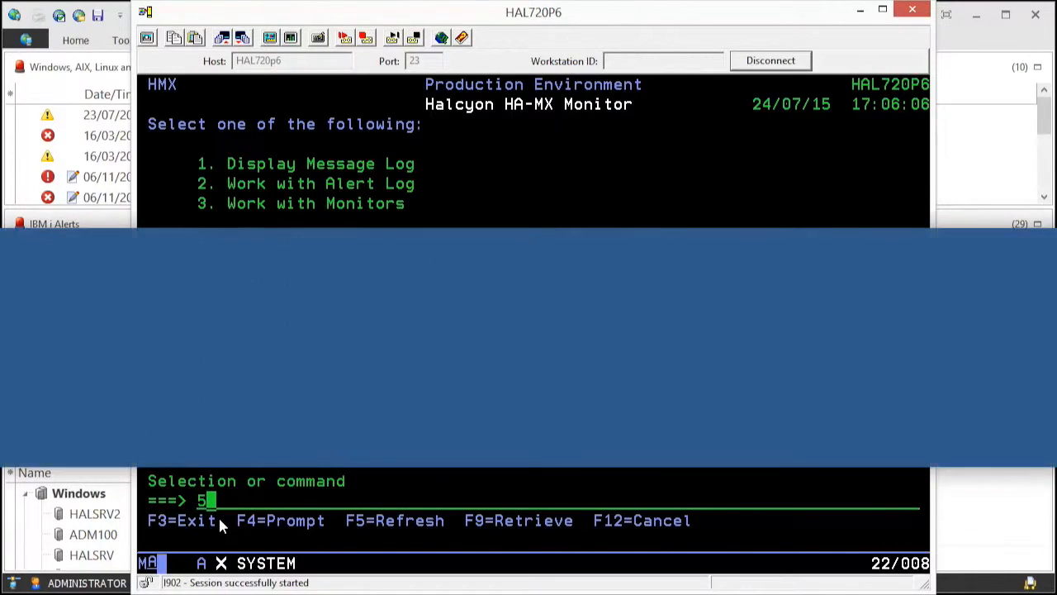
{"action": "key", "text": "Enter"}
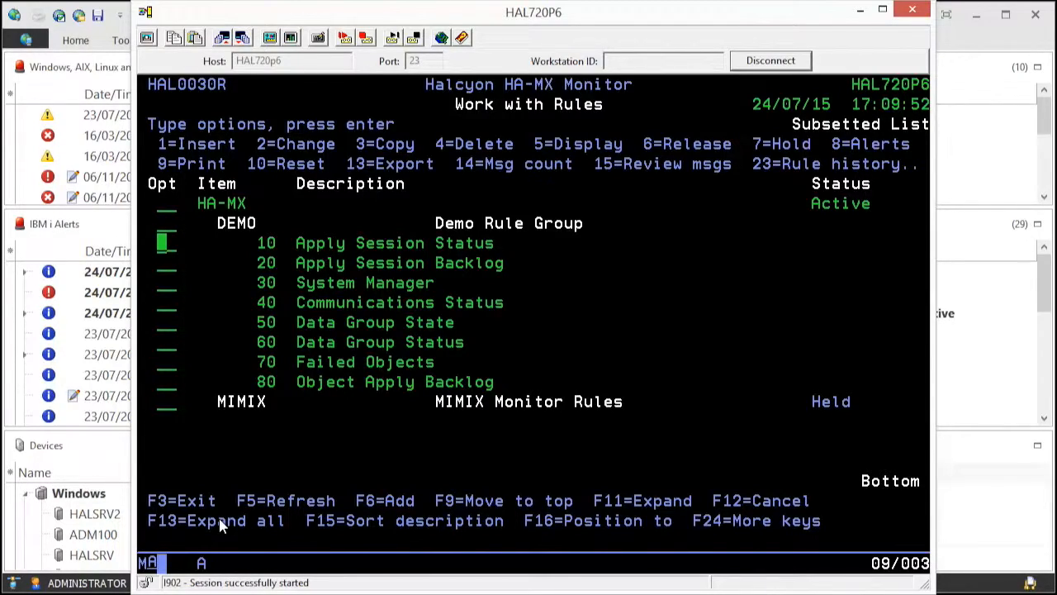
{"action": "type", "text": "2"}
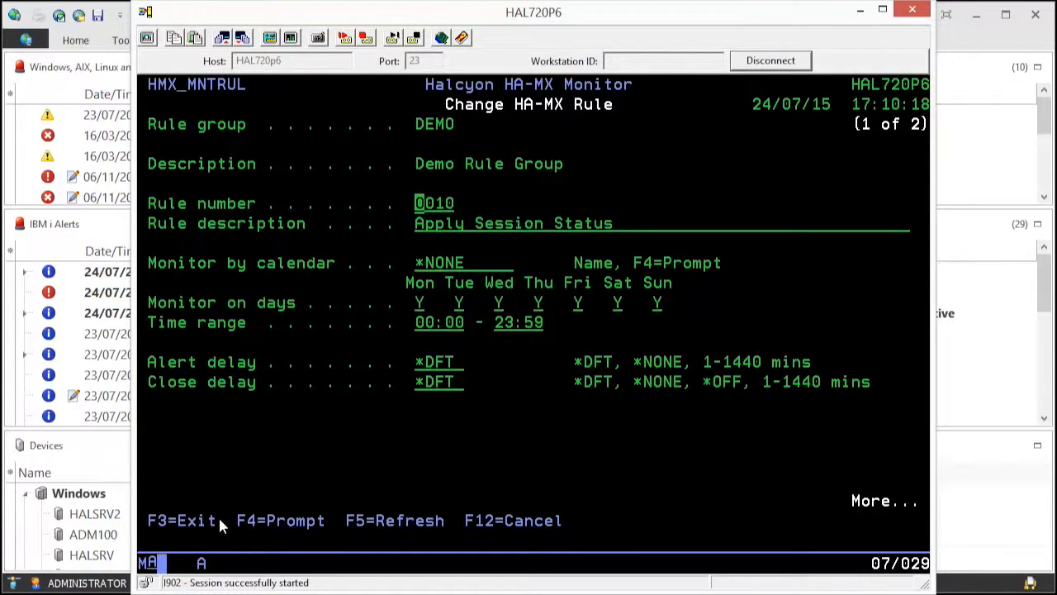
{"action": "key", "text": "Page_Down"}
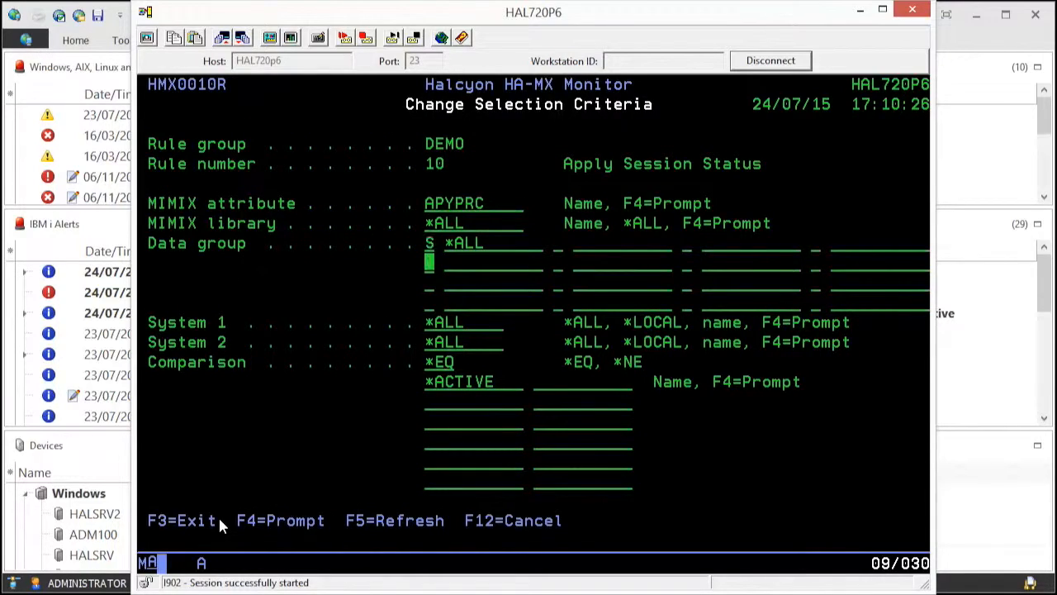
{"action": "key", "text": "Enter"}
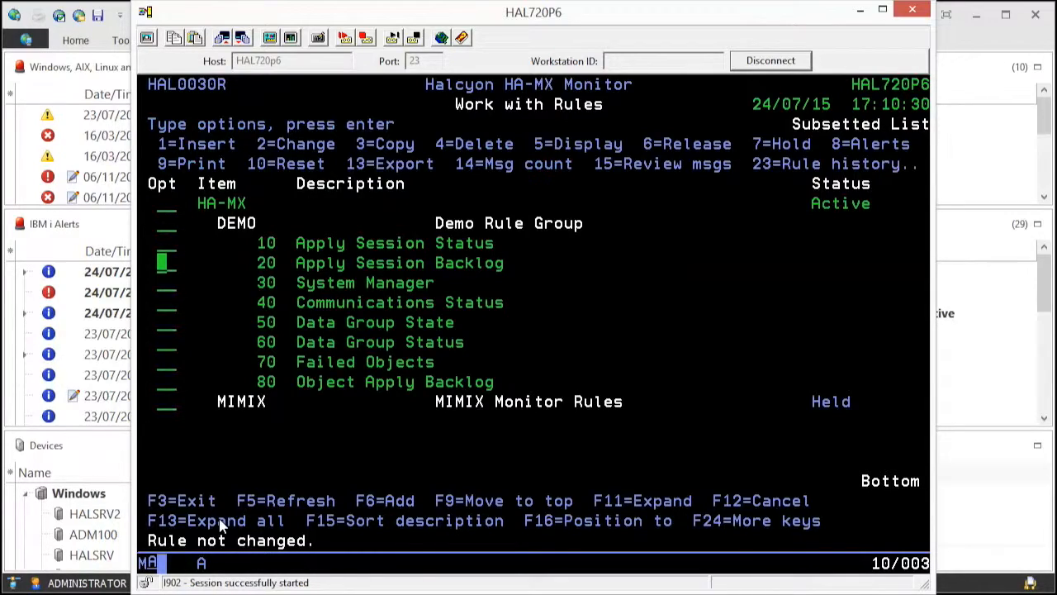
Review rule 80 Object Apply Backlog's greater-than-100000 criteria and ACTSCH action
{"action": "key", "text": "down"}
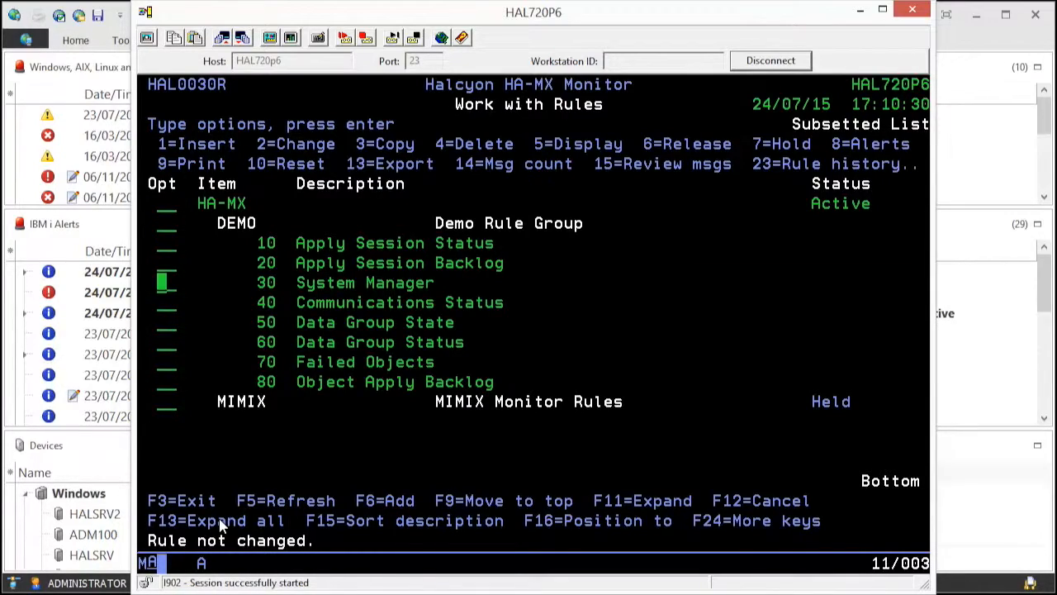
{"action": "key", "text": "Down"}
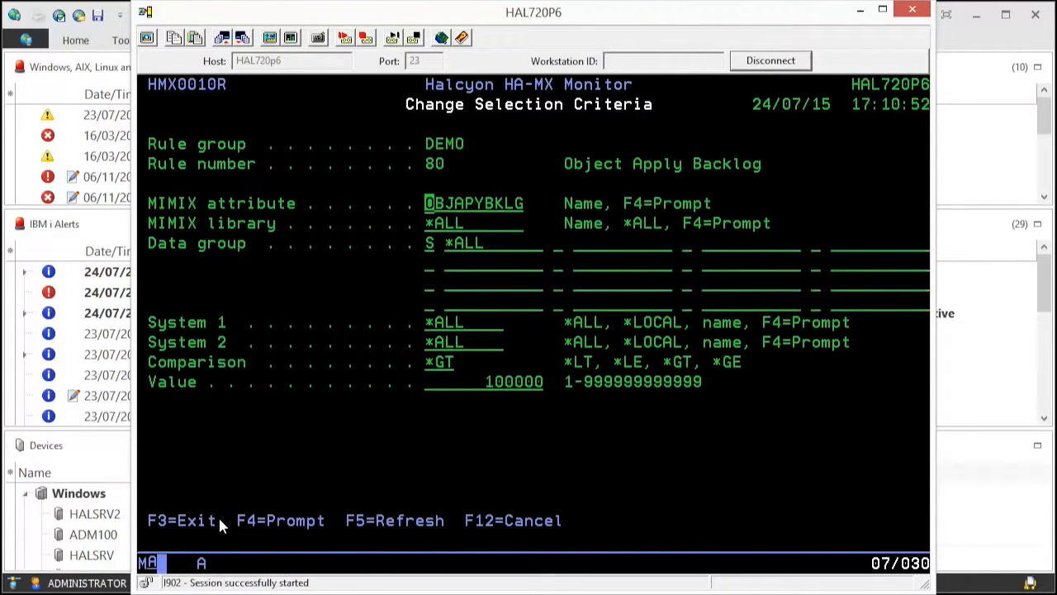
{"action": "key", "text": "Enter"}
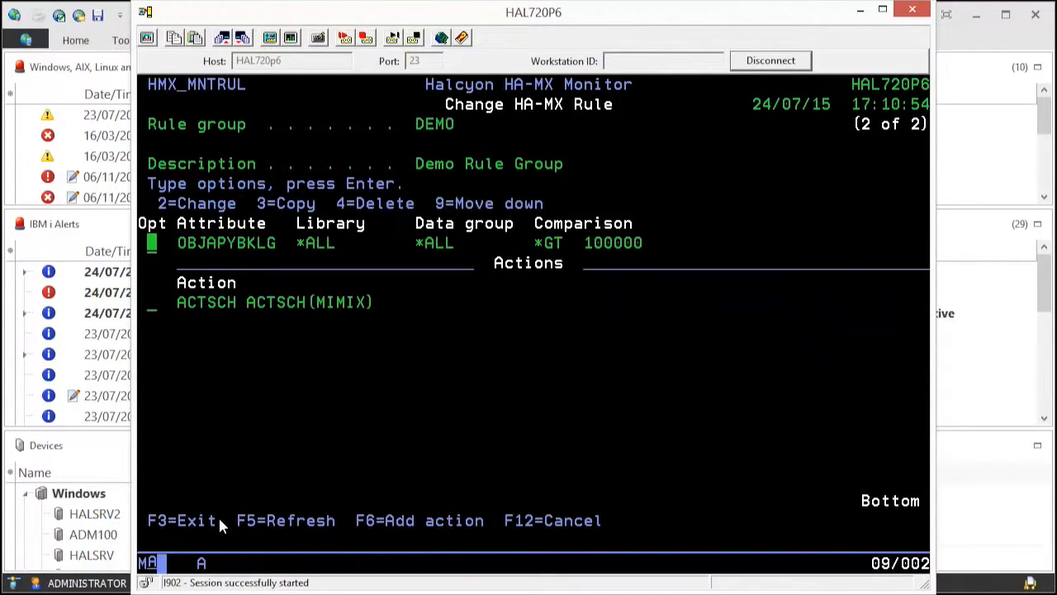
{"action": "key", "text": "f12"}
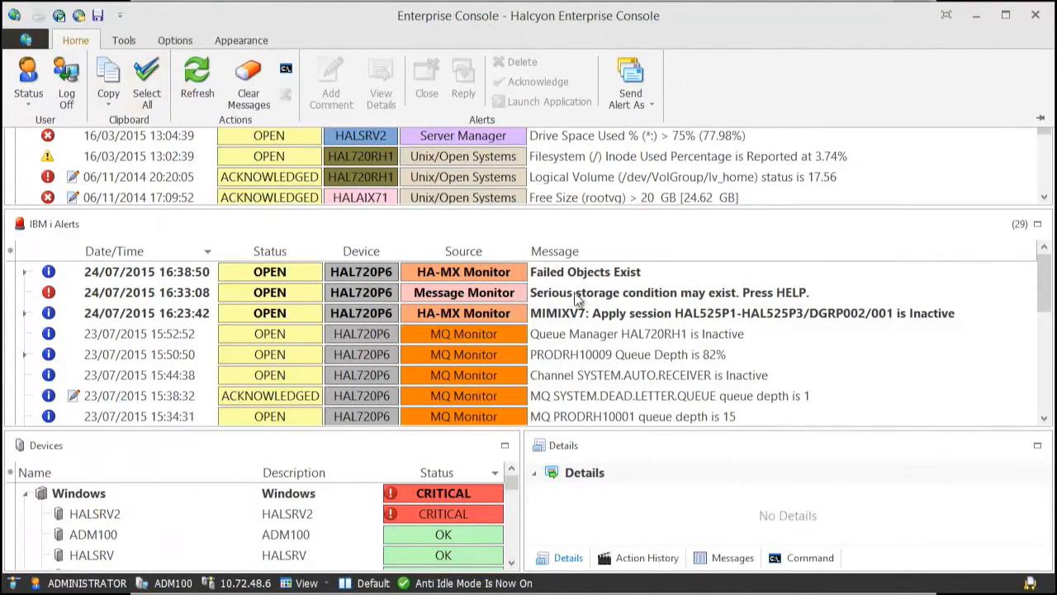
View the Failed Objects Exist alert's details in the IBM i Alerts pane
{"action": "left_click", "coordinate": [578, 271]}
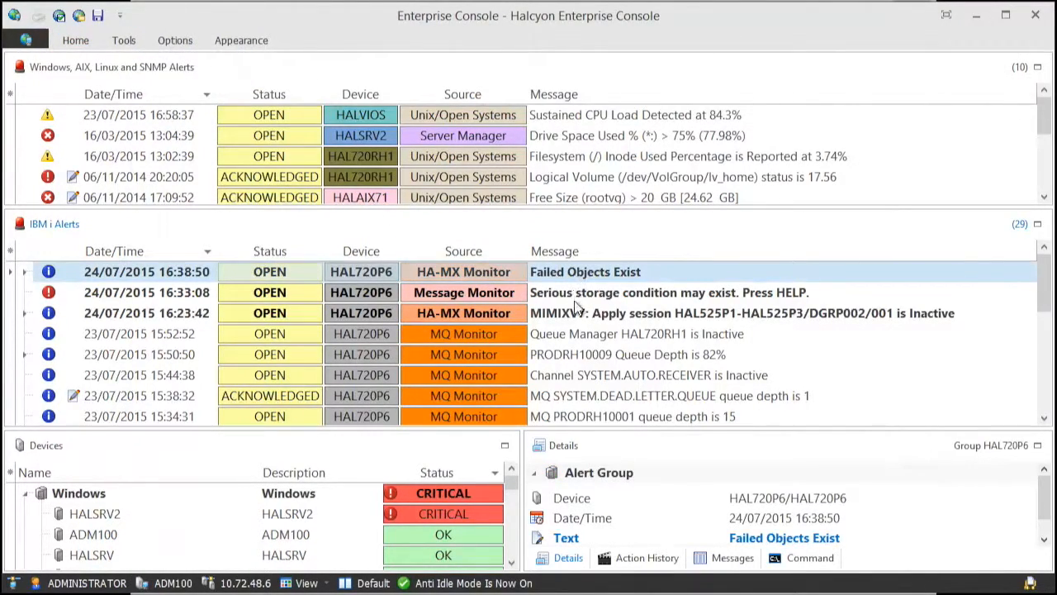
{"action": "left_click", "coordinate": [743, 312]}
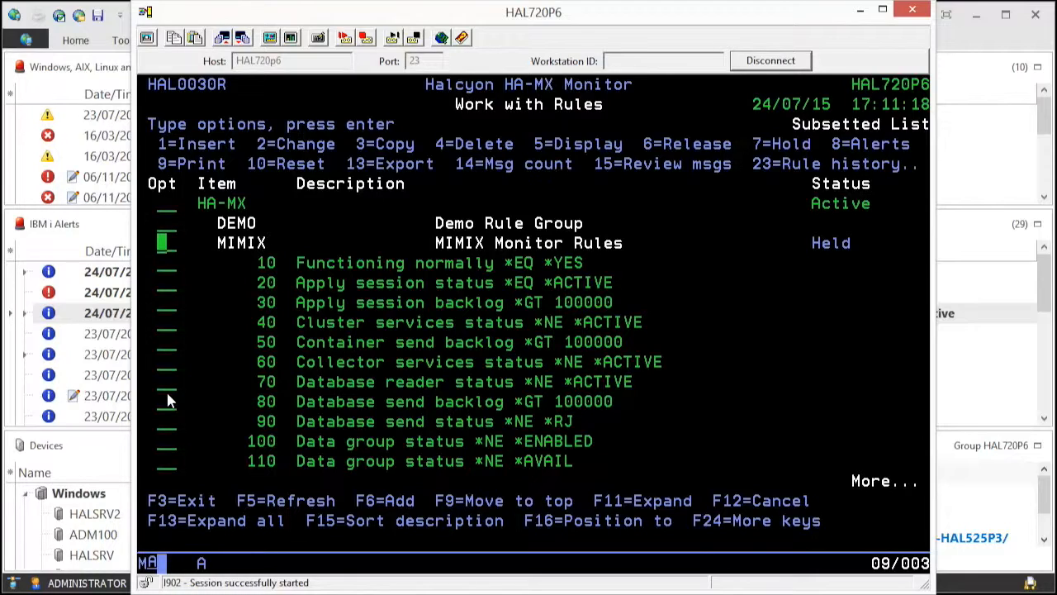
Scroll the MIMIX Monitor Rules down to the bottom rule, 360 Communications status
{"action": "scroll", "scroll_direction": "down", "scroll_amount": 3}
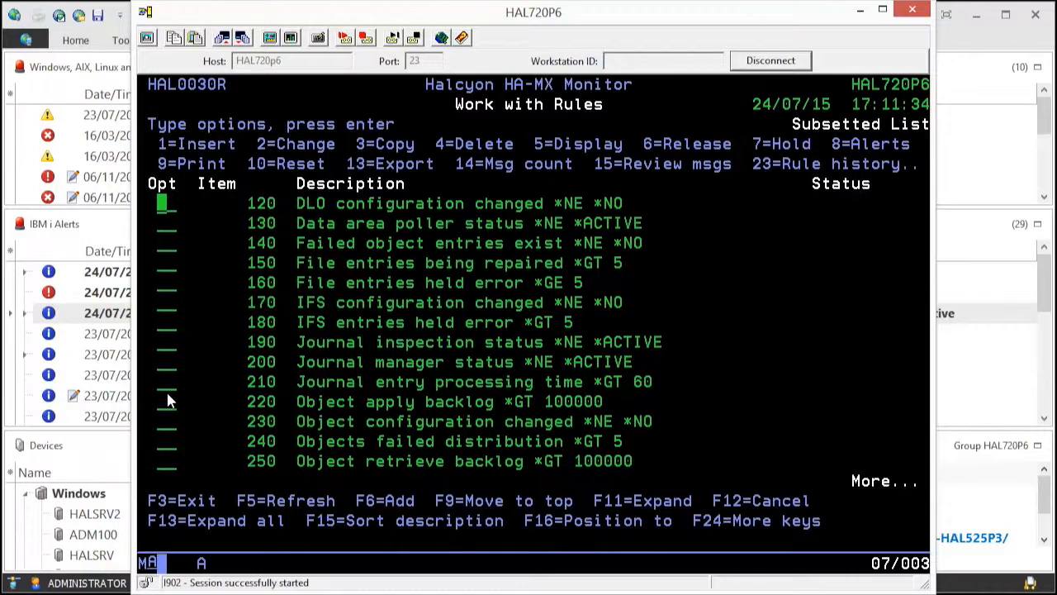
{"action": "scroll", "scroll_direction": "down", "scroll_amount": 3}
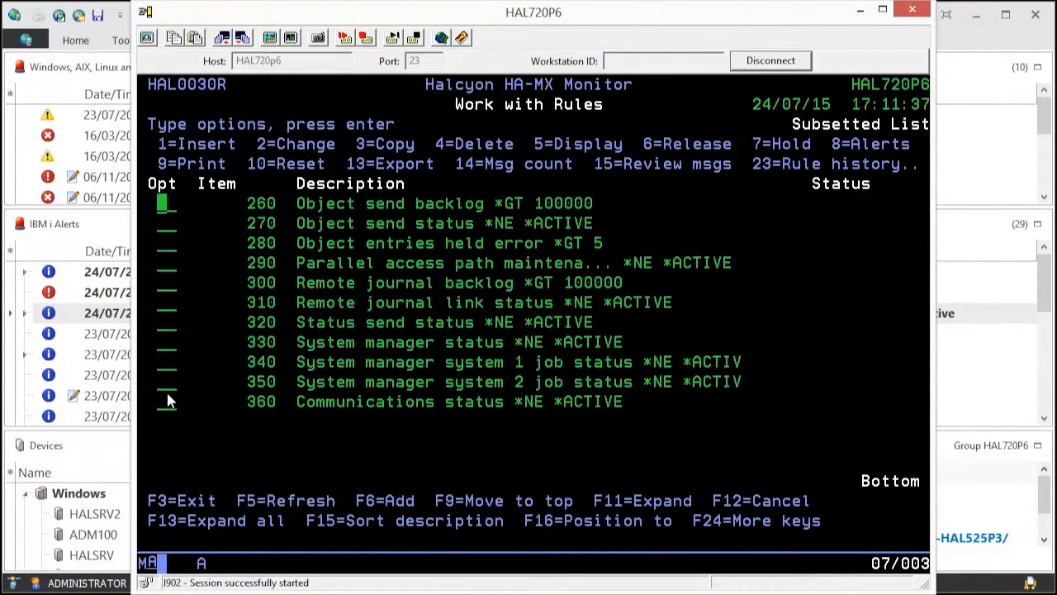